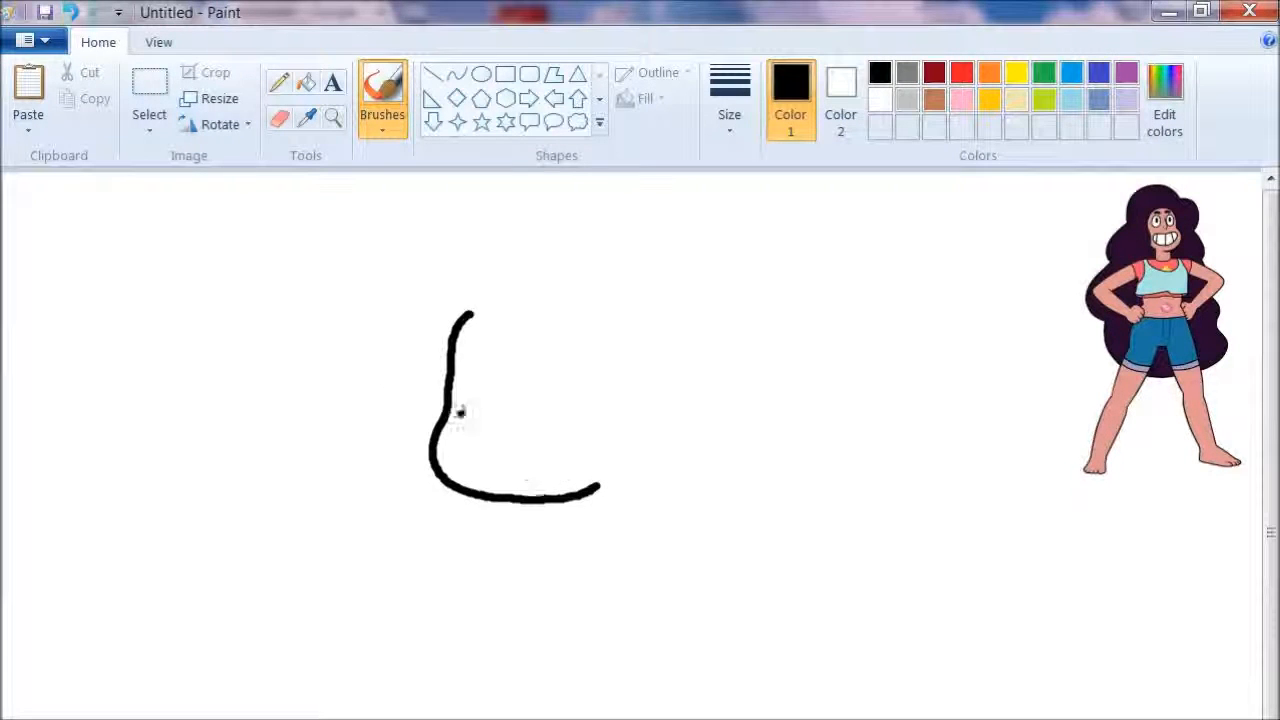
Undo bad strokes, add the caption 'I'm going to draw my style!!', and sketch the outstretched arm's lower edge.
click(72, 12)
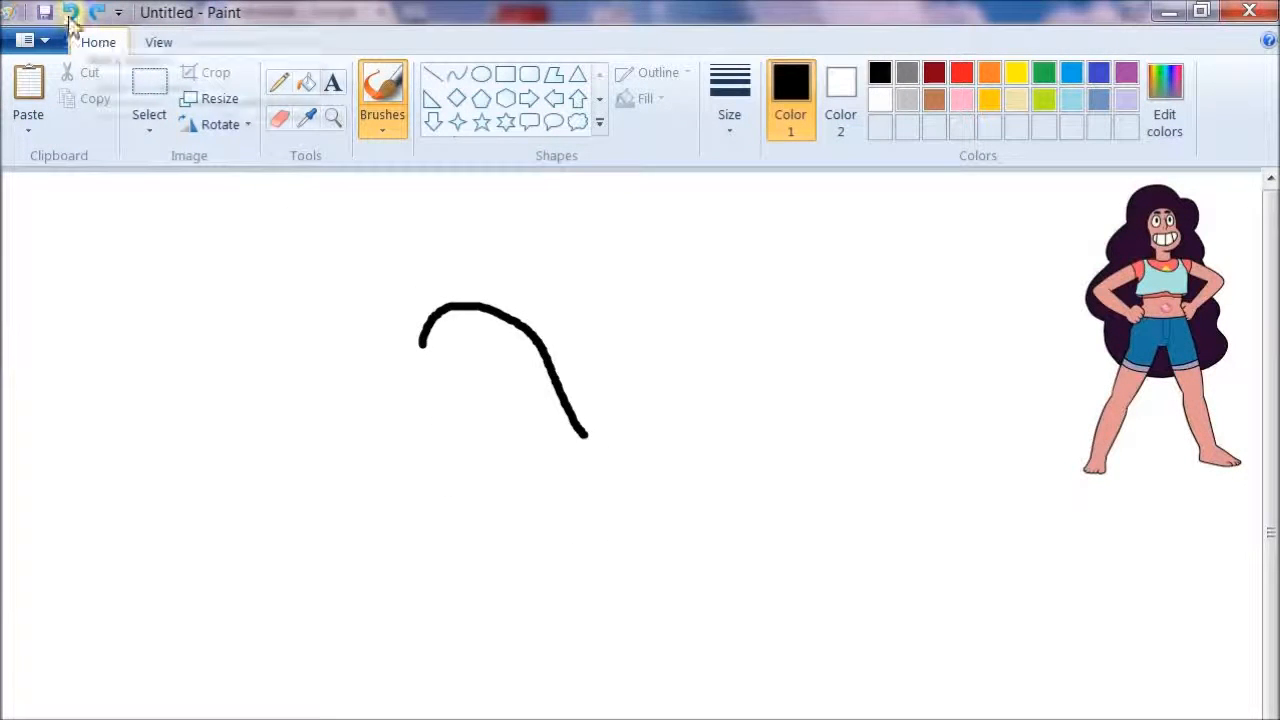
click(72, 12)
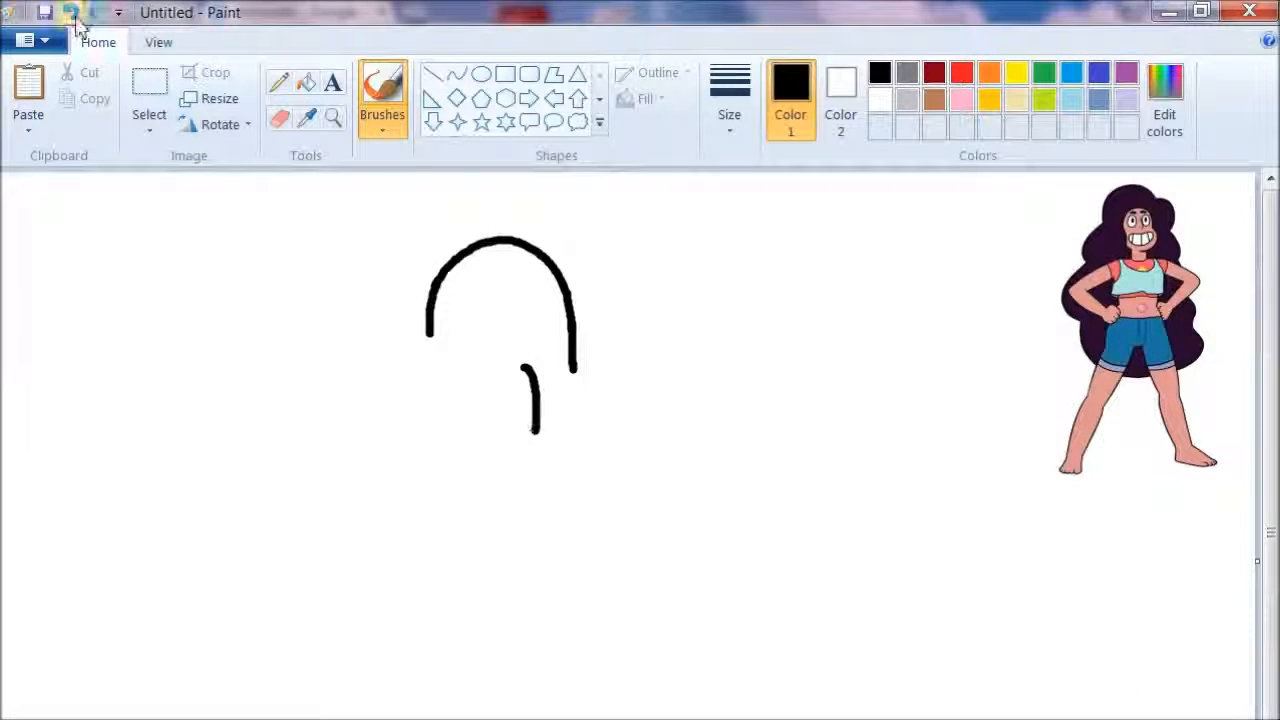
click(72, 12)
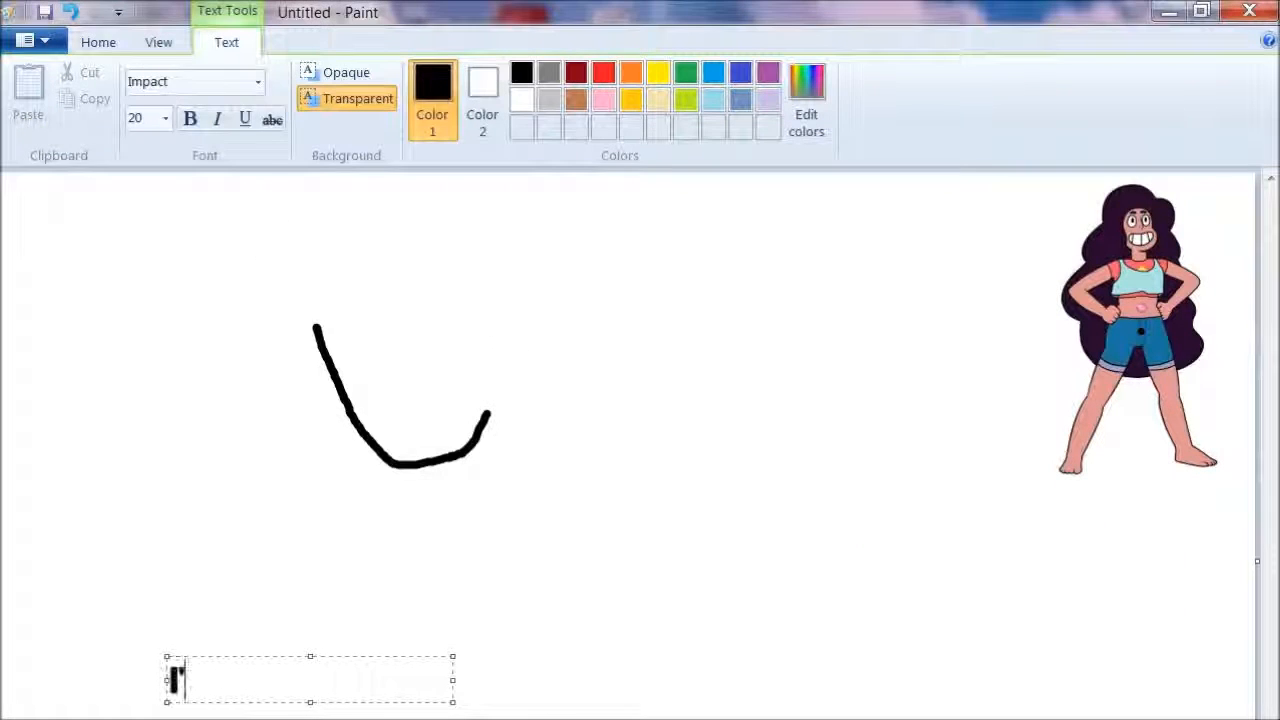
text(I'm going to draw my style!!)
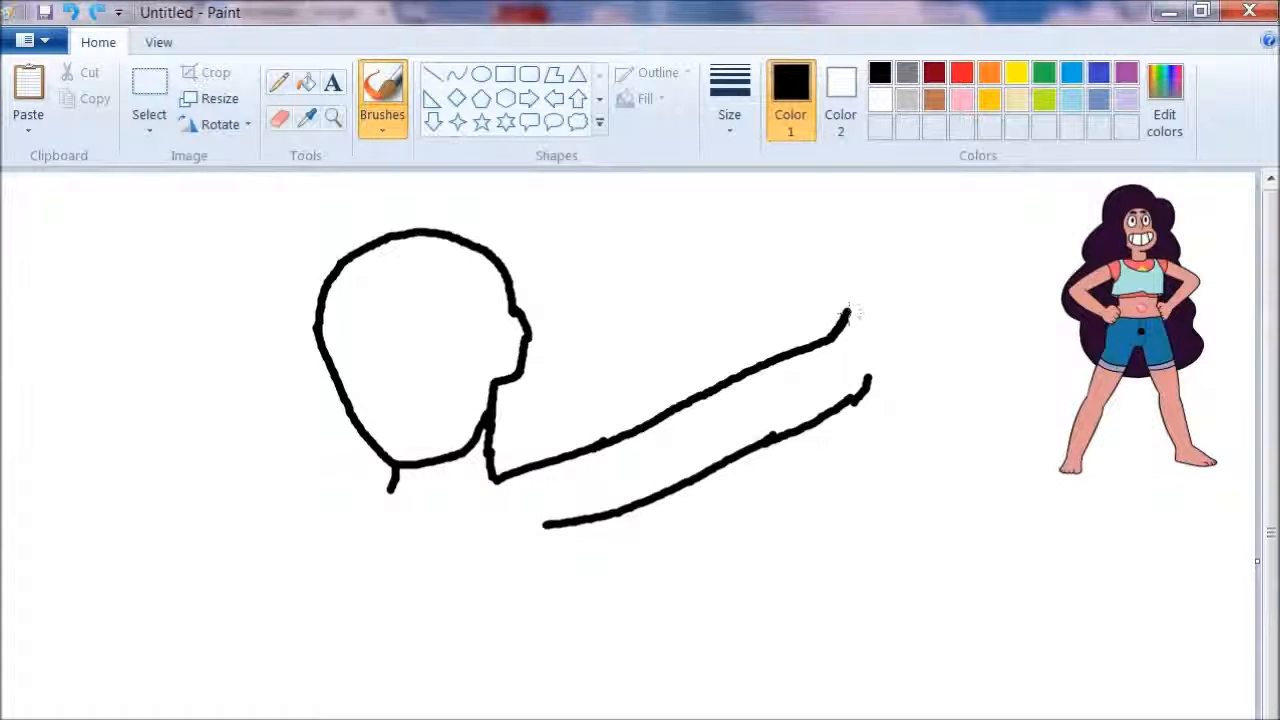
drag(840, 320, 930, 300)
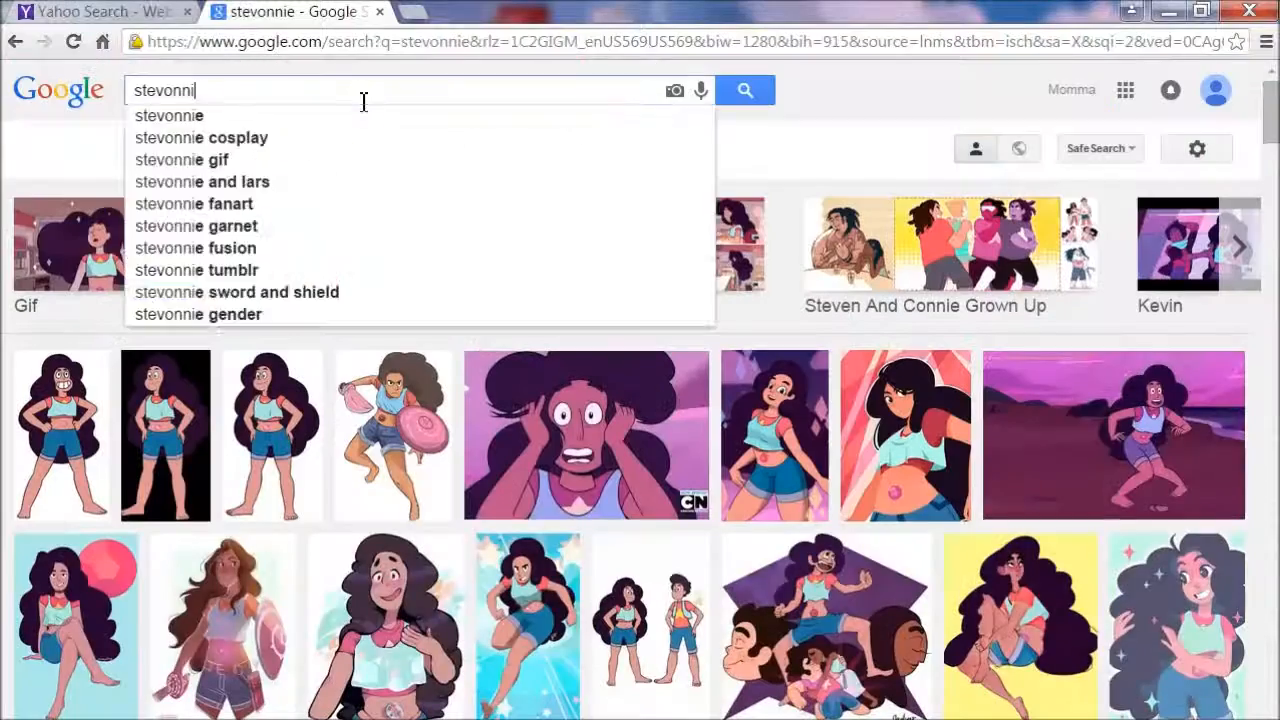
Search Google Images for 'rose's scabbard' as a reference.
text(rose's scabbard)
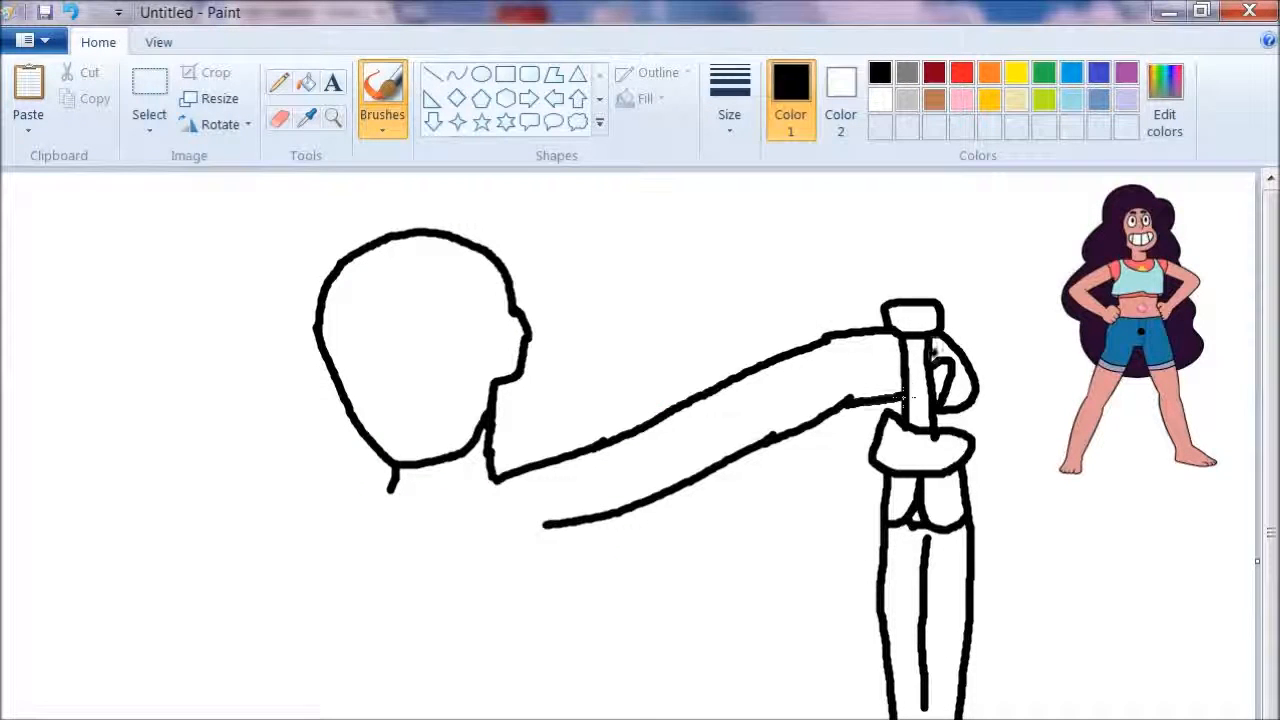
Draw the hand gripping the sword hilt and the long hair outline around the head.
drag(904, 350, 924, 410)
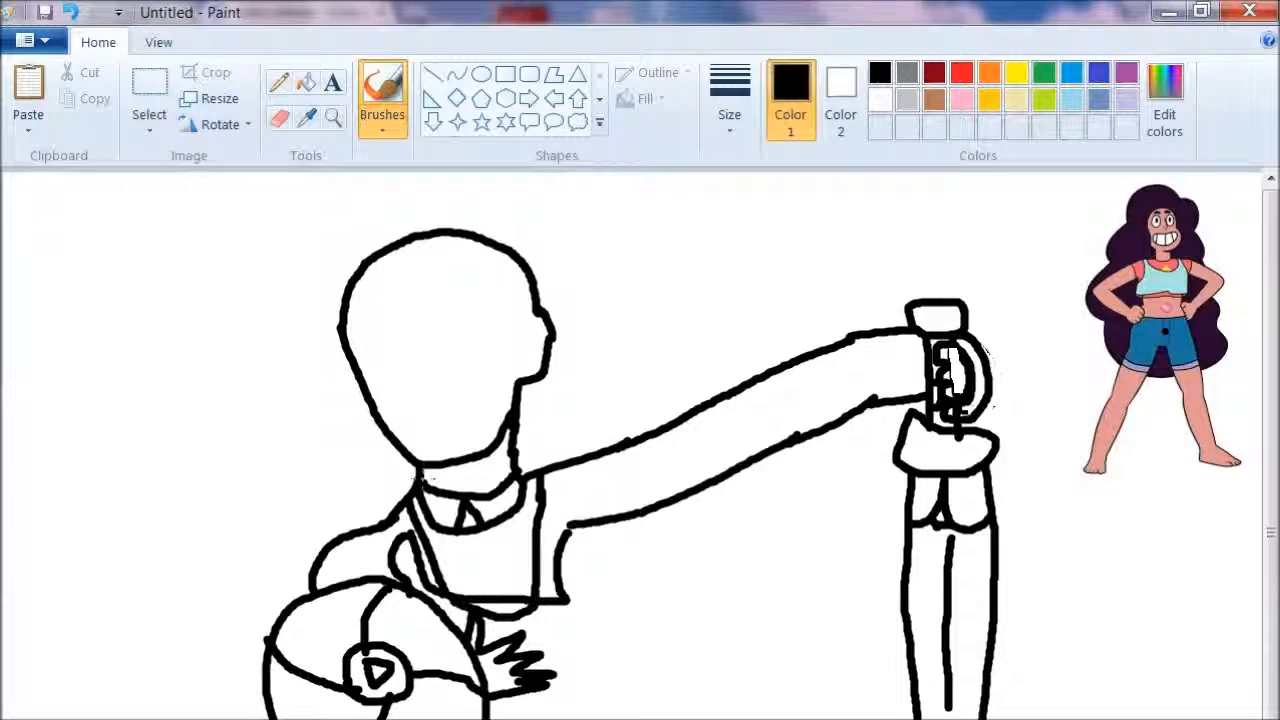
scroll(down, 3)
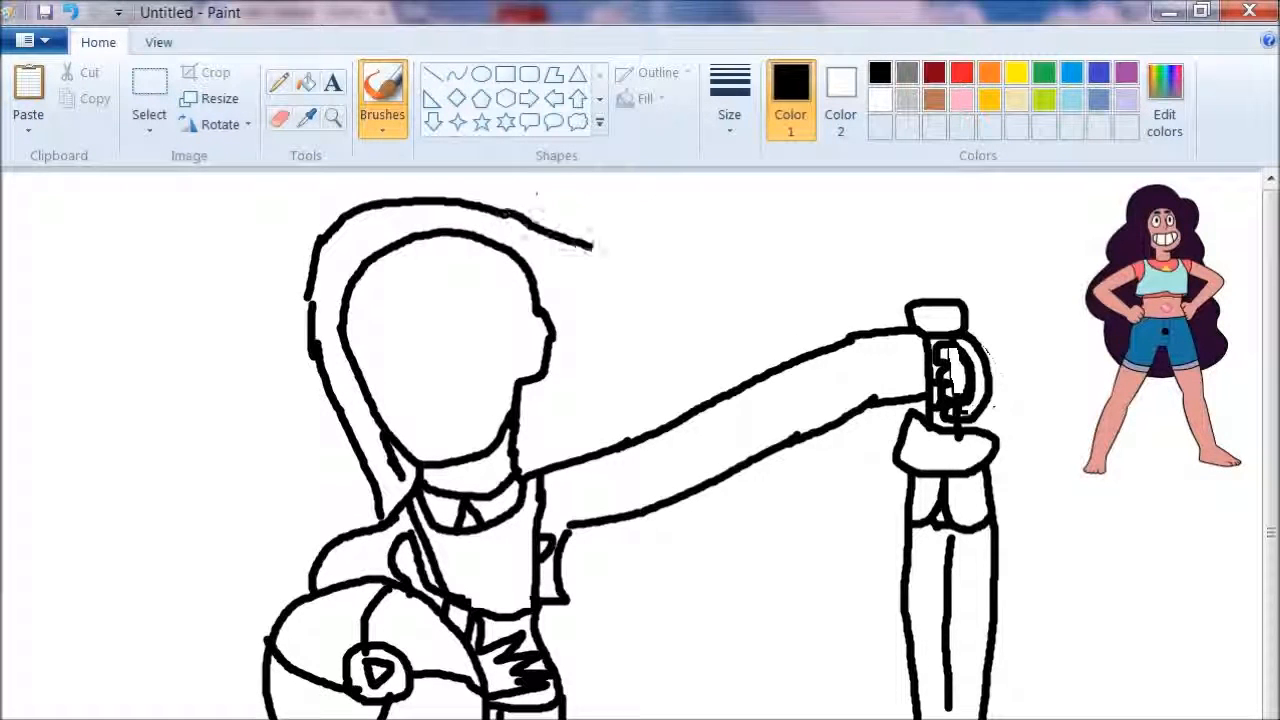
drag(600, 250, 690, 680)
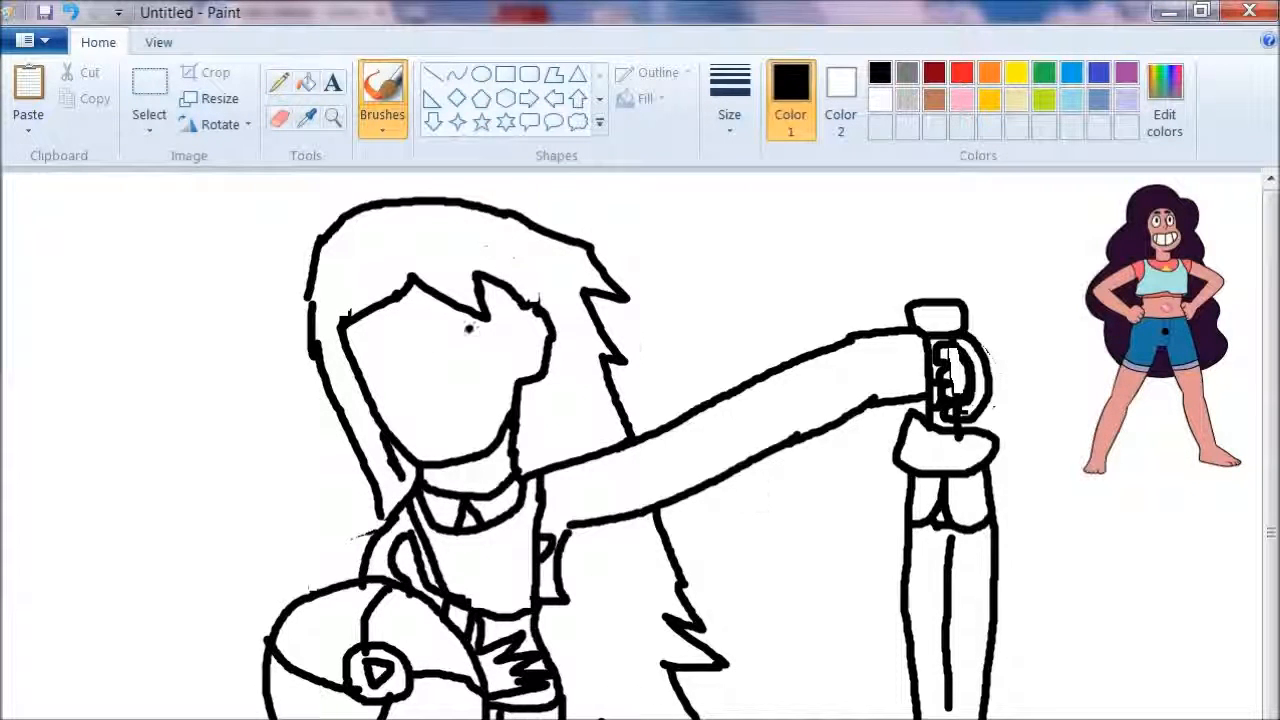
click(480, 336)
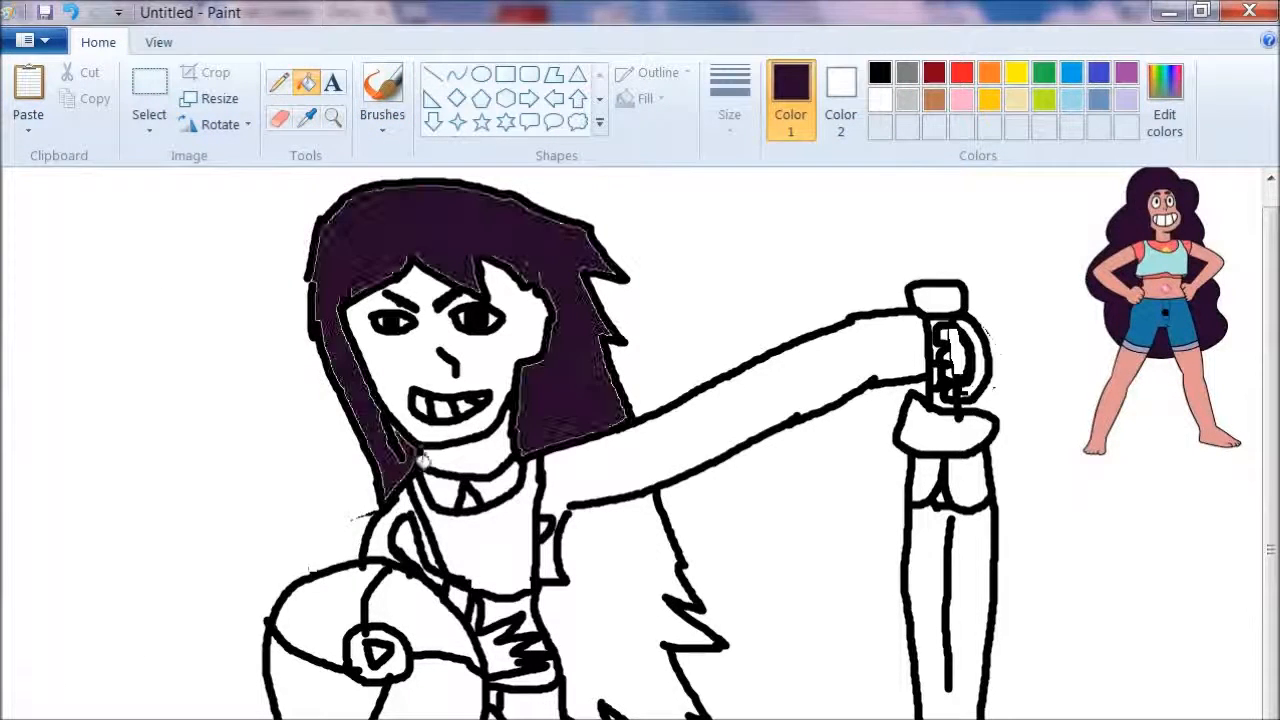
Mix a darker custom shade in Edit colors and pick pink for the sword and shield.
click(1164, 100)
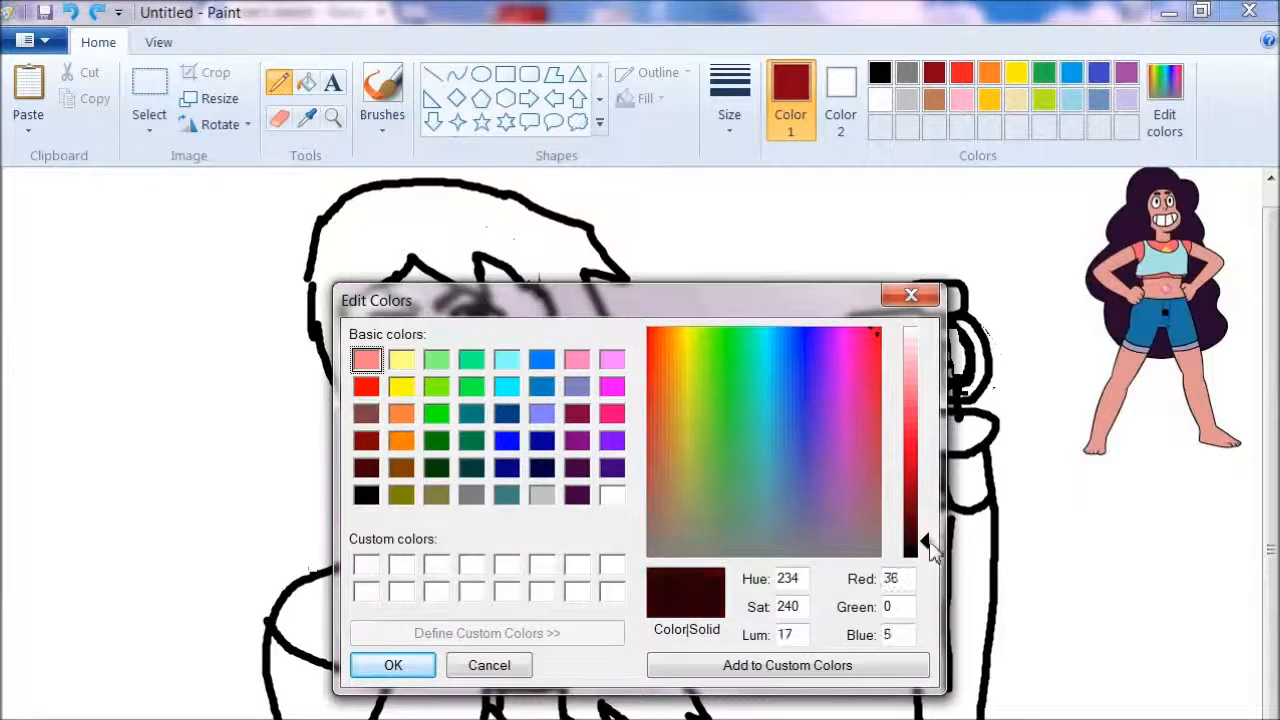
click(392, 664)
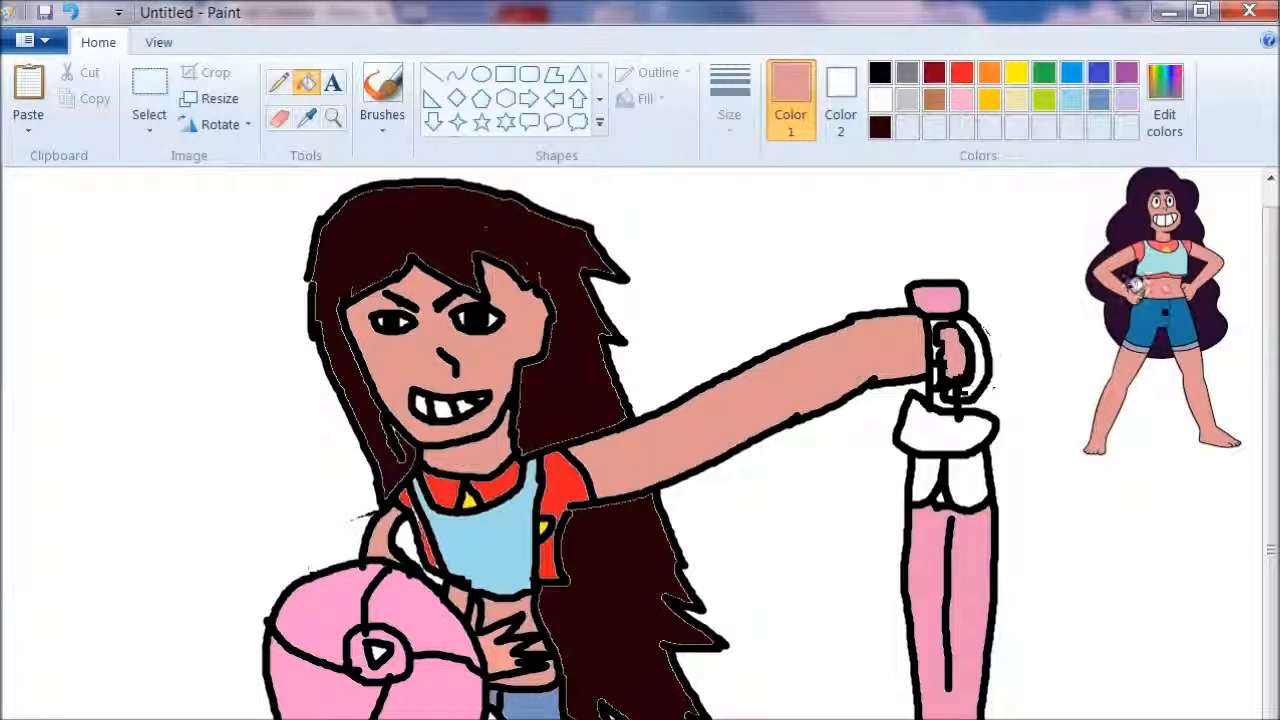
click(906, 128)
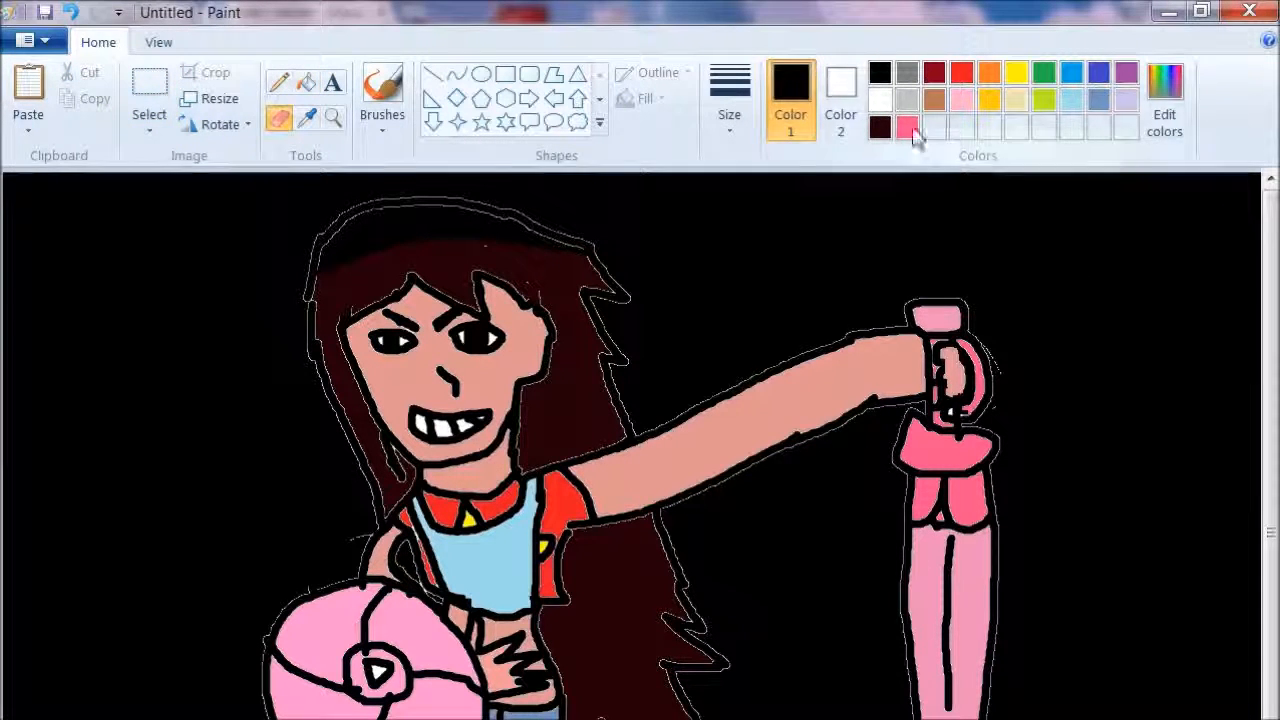
Make pink the drawing colour for the sparkles on the black background.
click(906, 128)
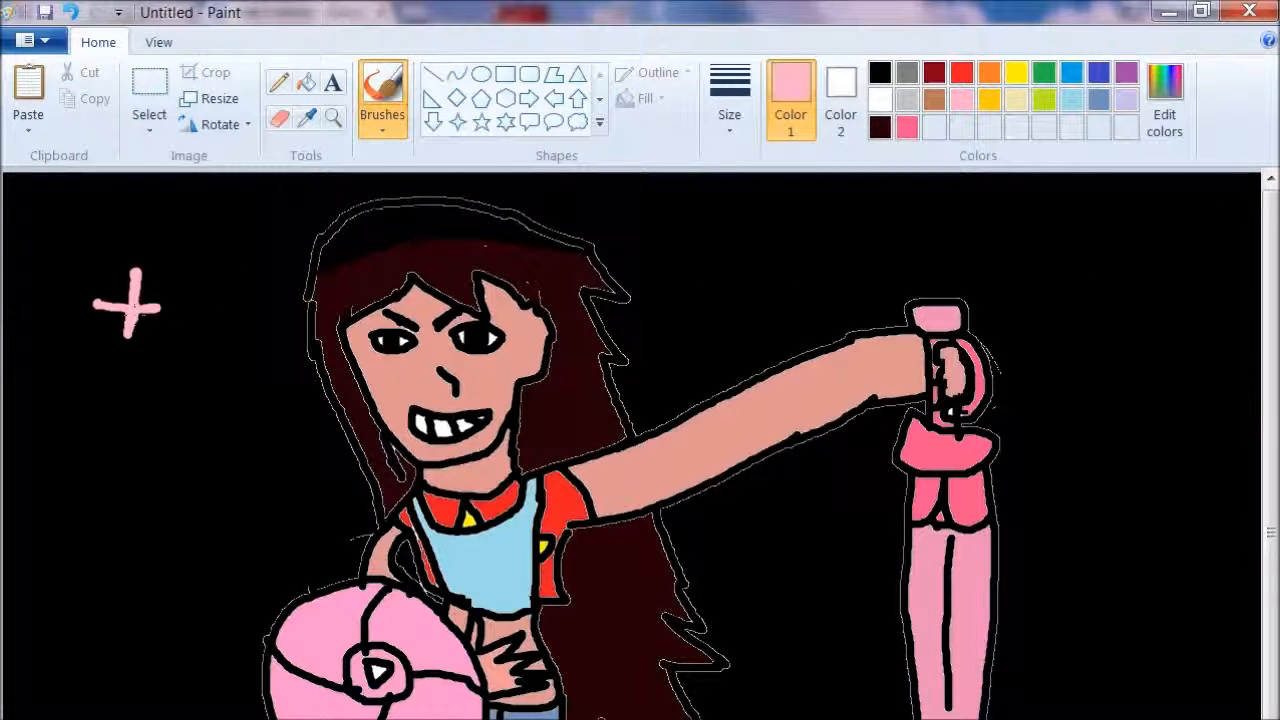